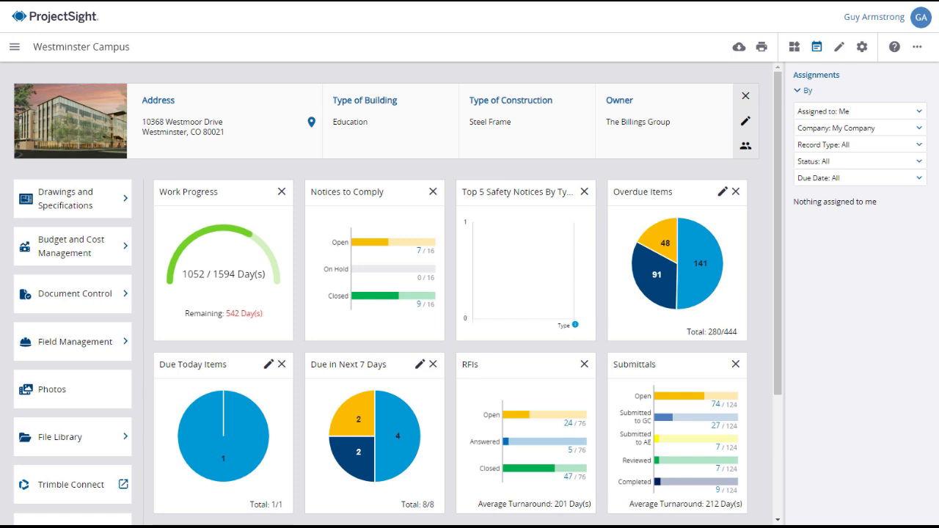
pyautogui.moveTo(64, 246)
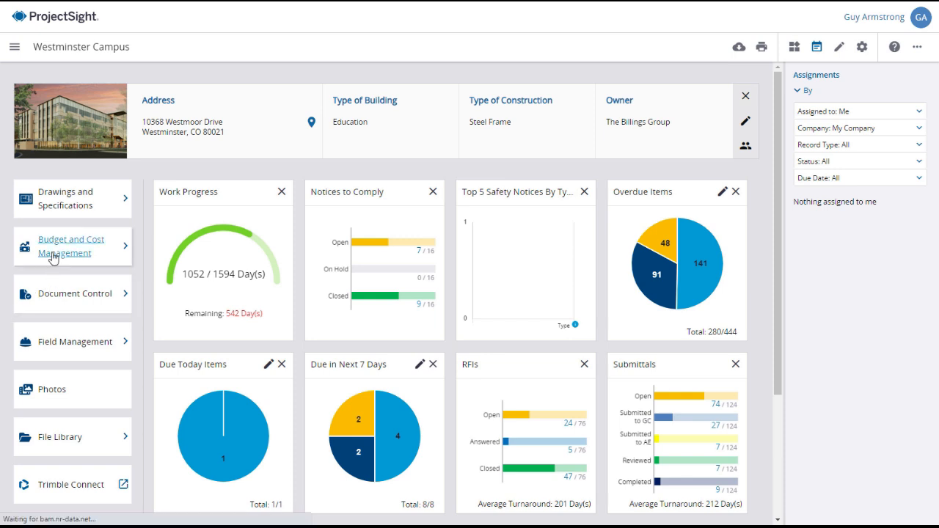
# Open Westminster Campus Budget and Cost Management and load its Change Order Requests.
pyautogui.click(71, 246)
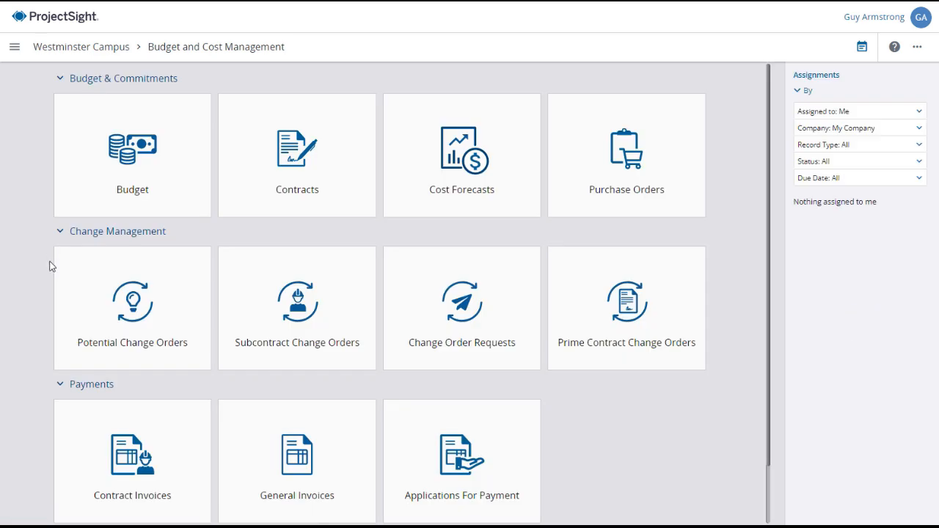
pyautogui.moveTo(474, 346)
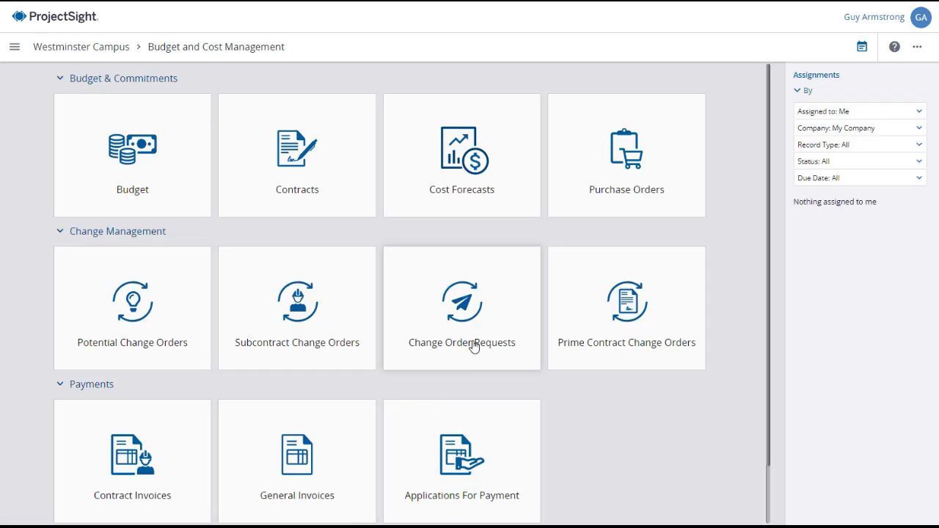
pyautogui.click(462, 307)
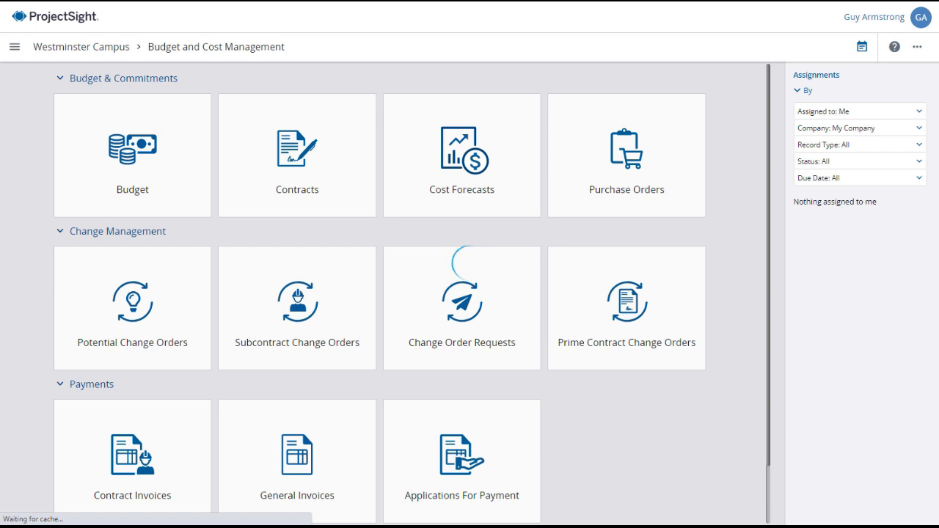
# Group the 20 change order requests by Status, then collapse and re-expand the Pending group.
pyautogui.click(461, 301)
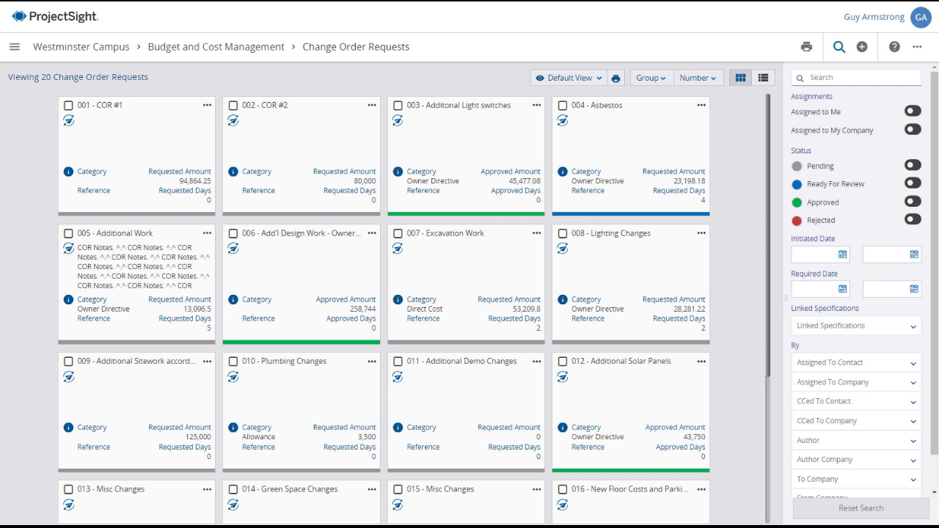
pyautogui.moveTo(777, 234)
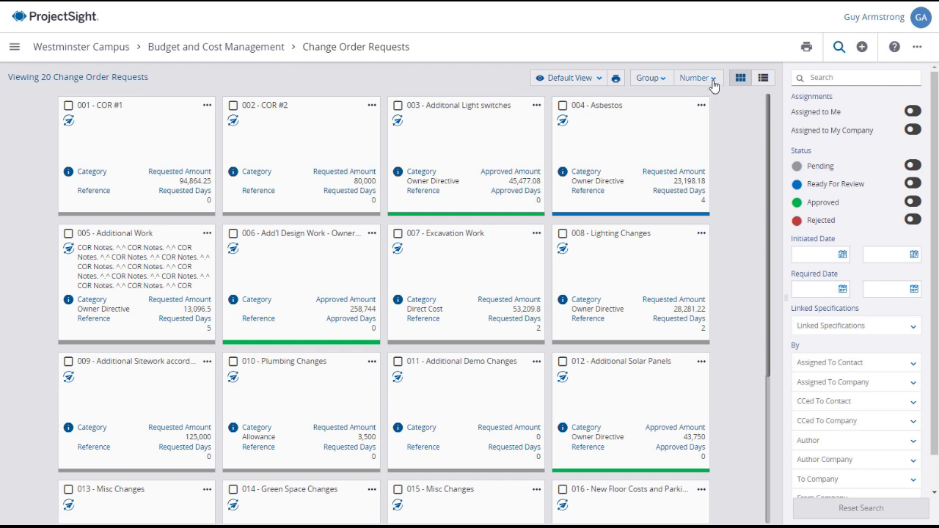
pyautogui.click(649, 78)
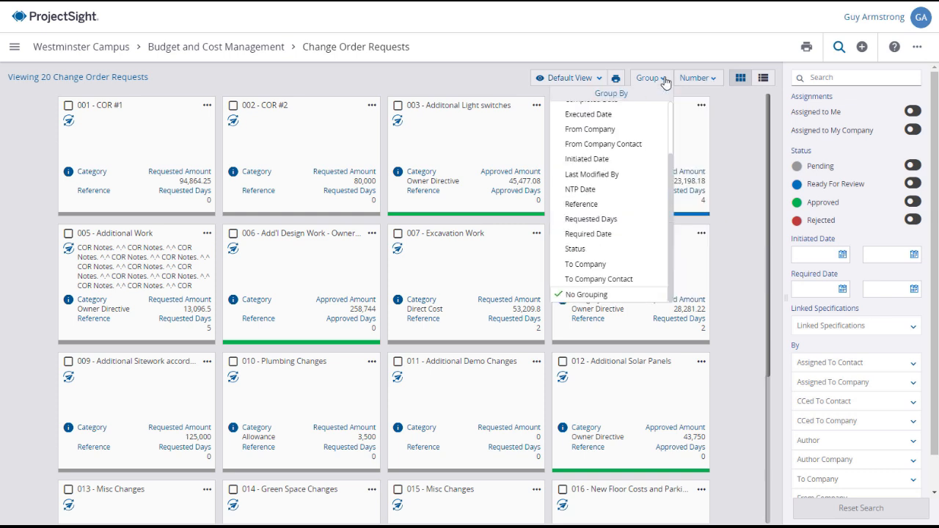
pyautogui.moveTo(595, 248)
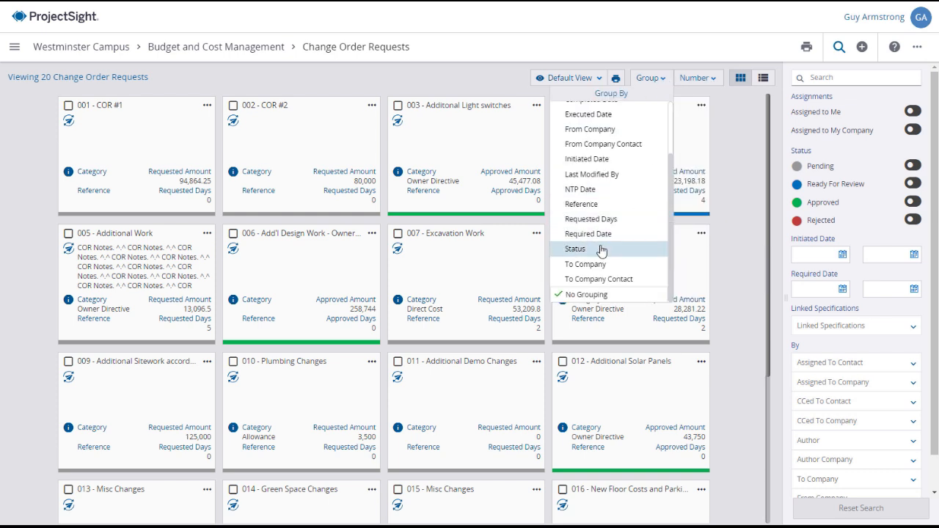
pyautogui.click(575, 249)
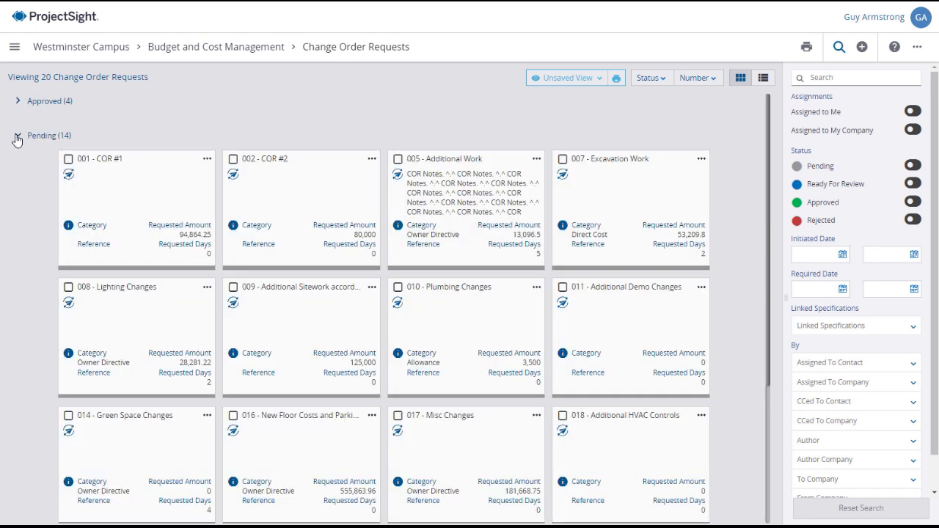
pyautogui.click(18, 135)
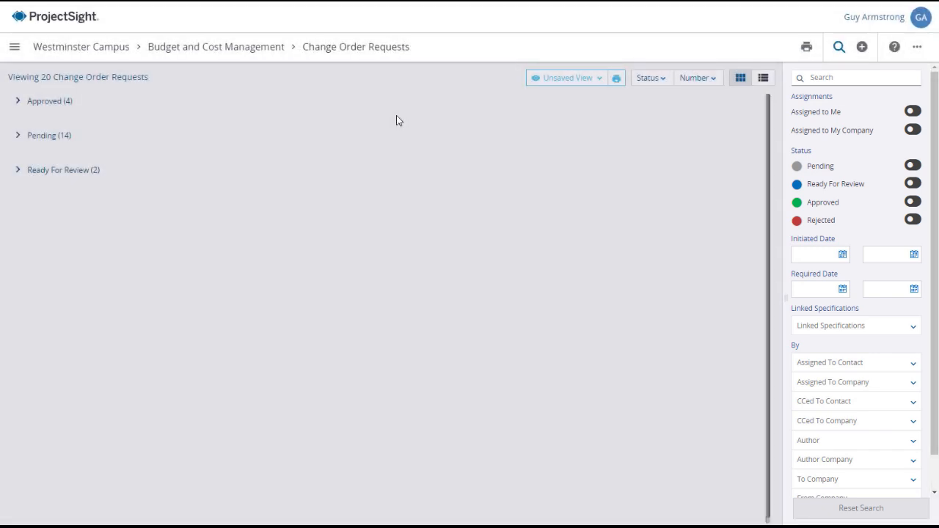
pyautogui.click(18, 135)
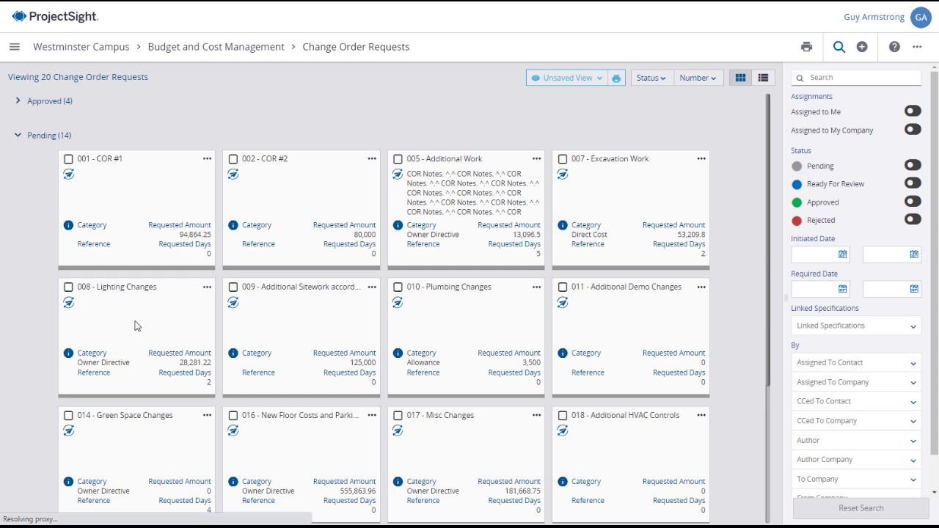
# Open pending request 008 Lighting Changes, which lists PCOs 029 and 031.
pyautogui.click(850, 46)
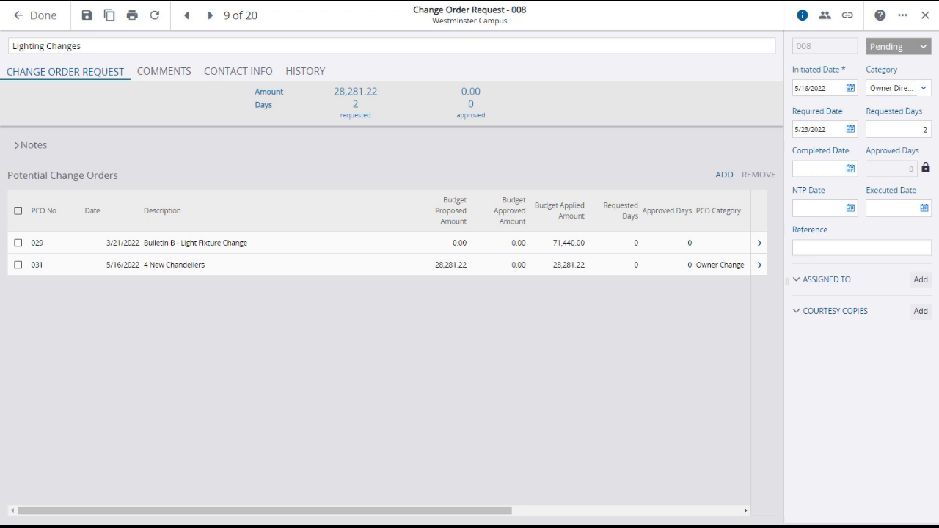
pyautogui.click(369, 103)
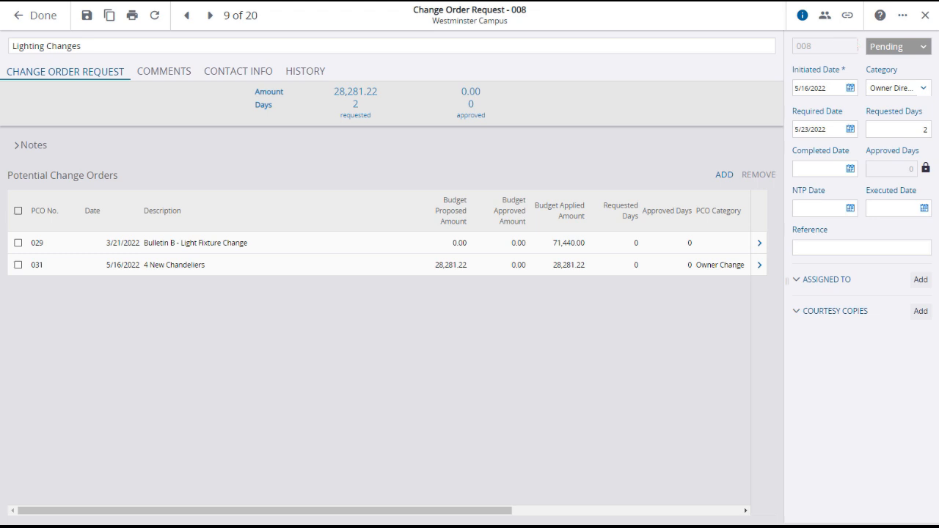
pyautogui.moveTo(743, 376)
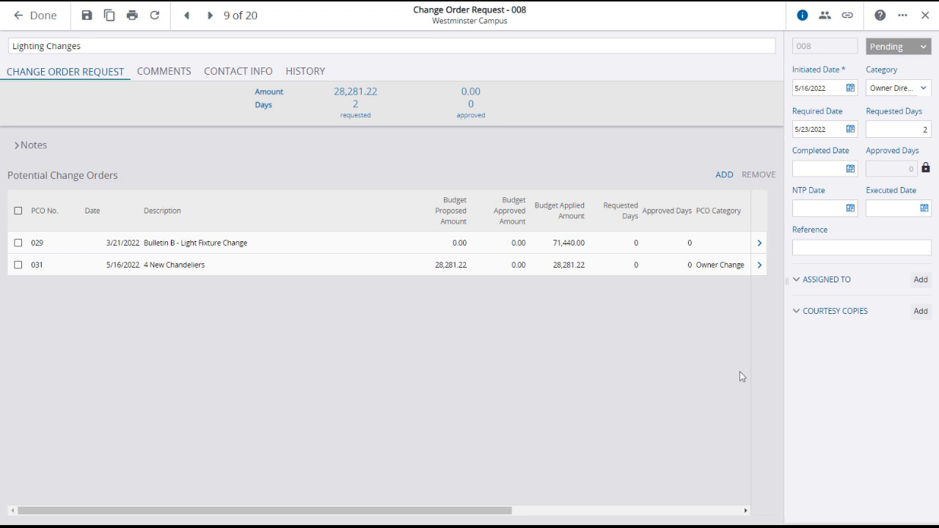
pyautogui.moveTo(721, 364)
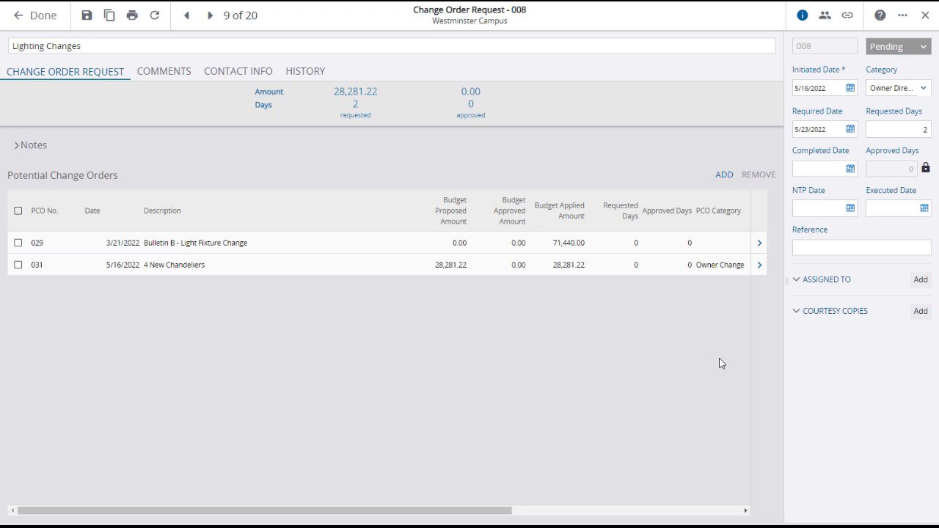
# Review request 008's comments, contact info and history, then close it to the list.
pyautogui.click(164, 71)
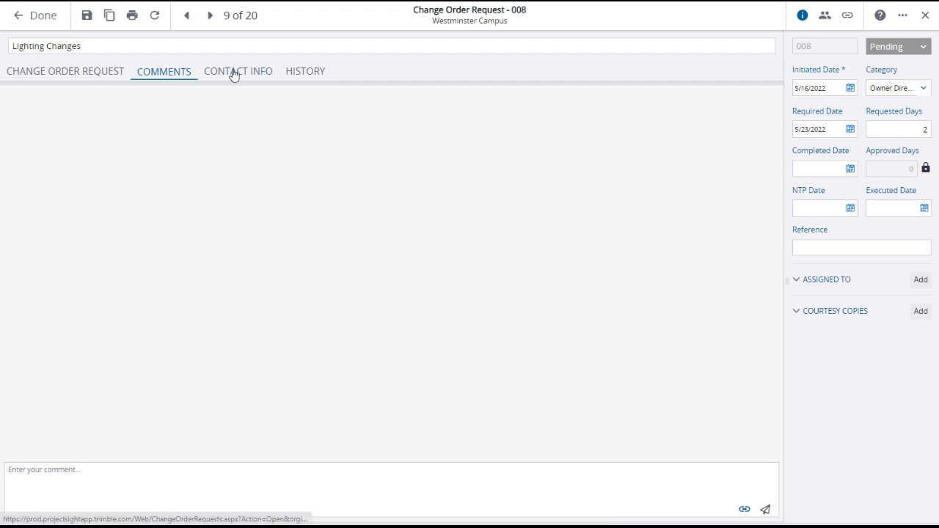
pyautogui.click(237, 71)
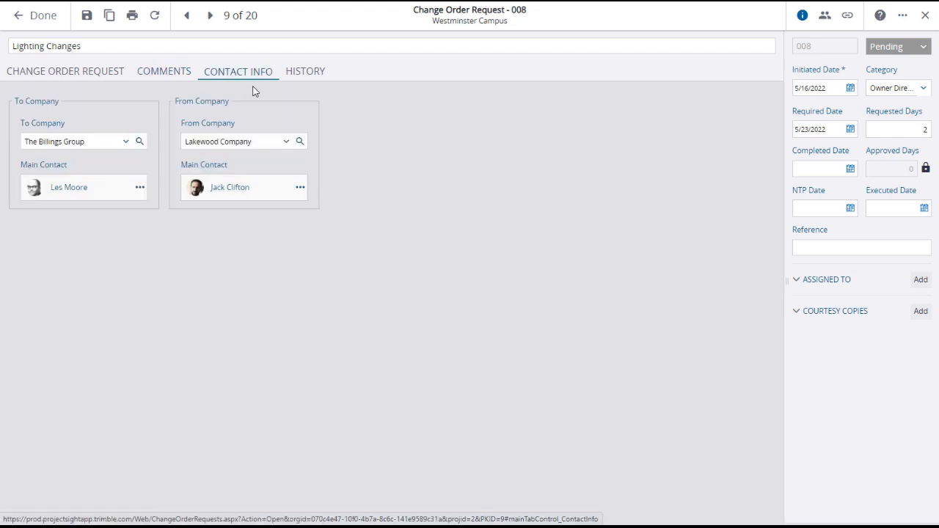
pyautogui.click(305, 71)
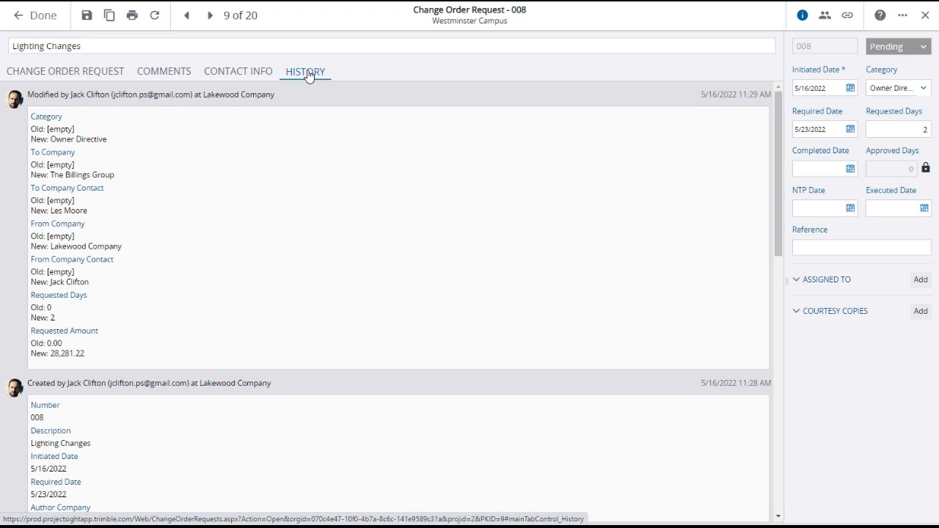
pyautogui.click(64, 71)
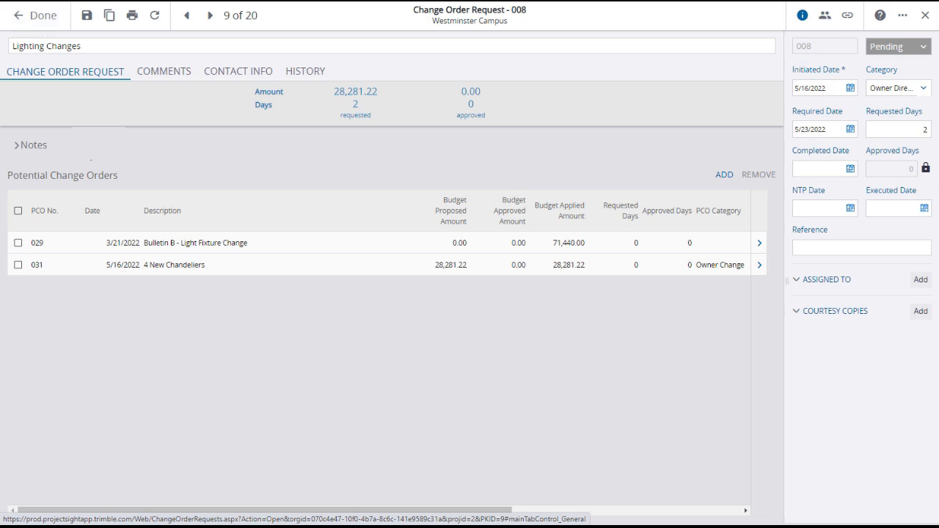
pyautogui.click(35, 15)
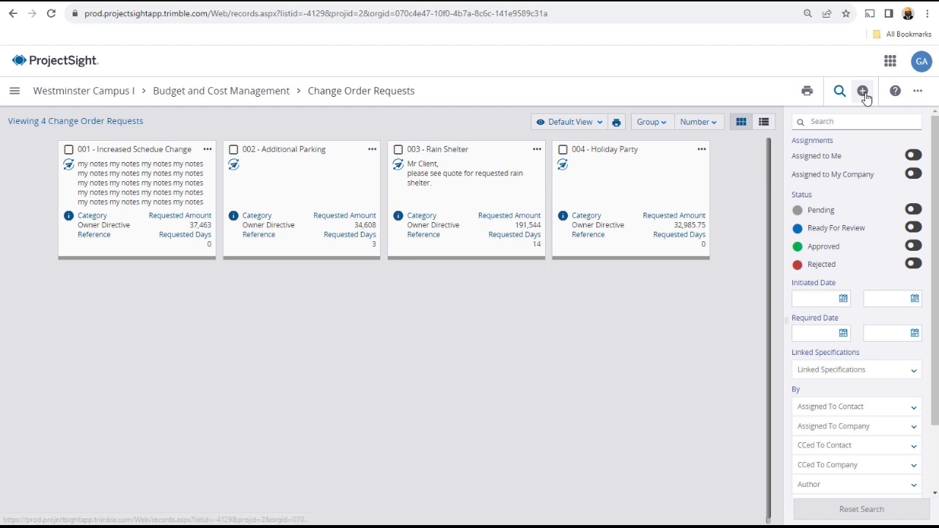
# Create change order request 005 with the description 'More Owner Changes'.
pyautogui.click(865, 91)
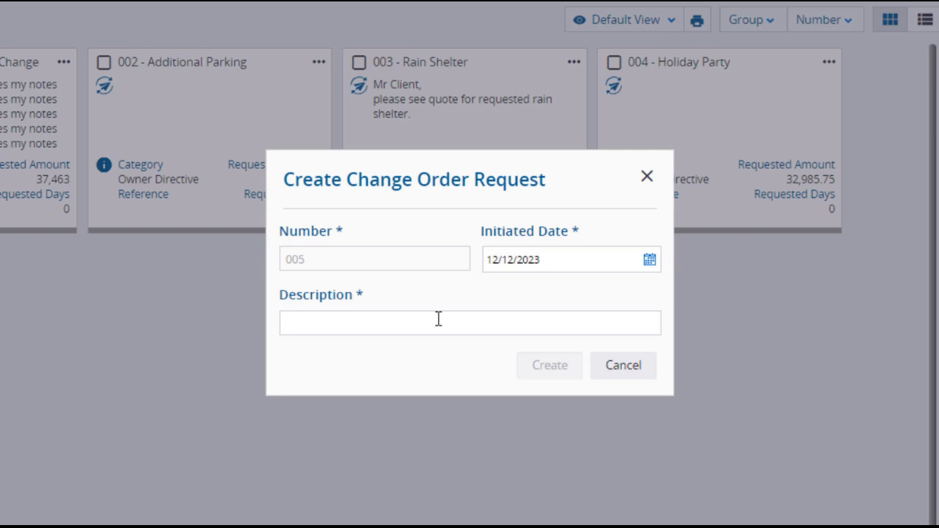
pyautogui.write('More Owner Changes')
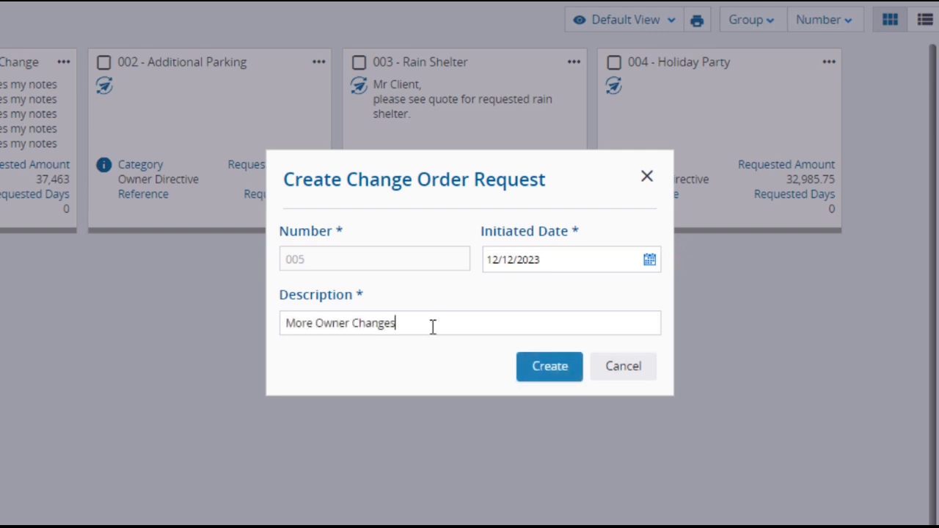
pyautogui.click(548, 366)
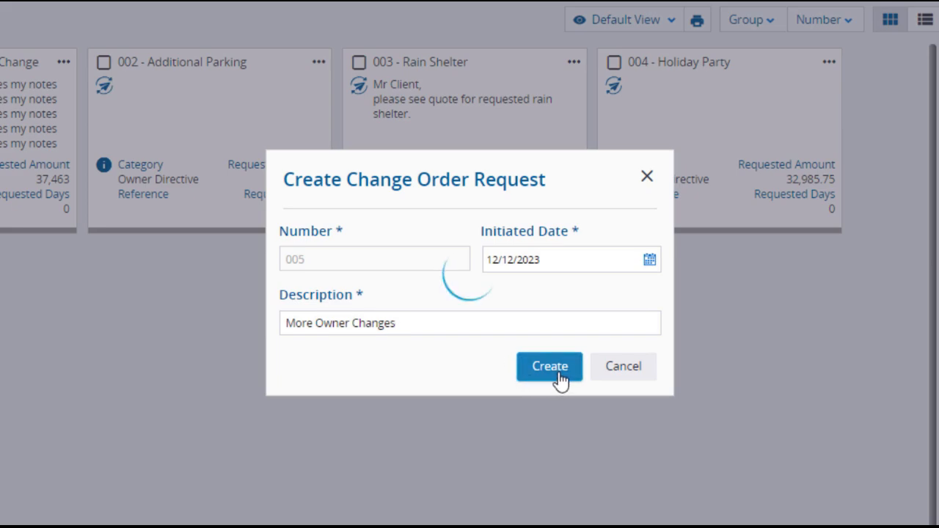
pyautogui.click(550, 366)
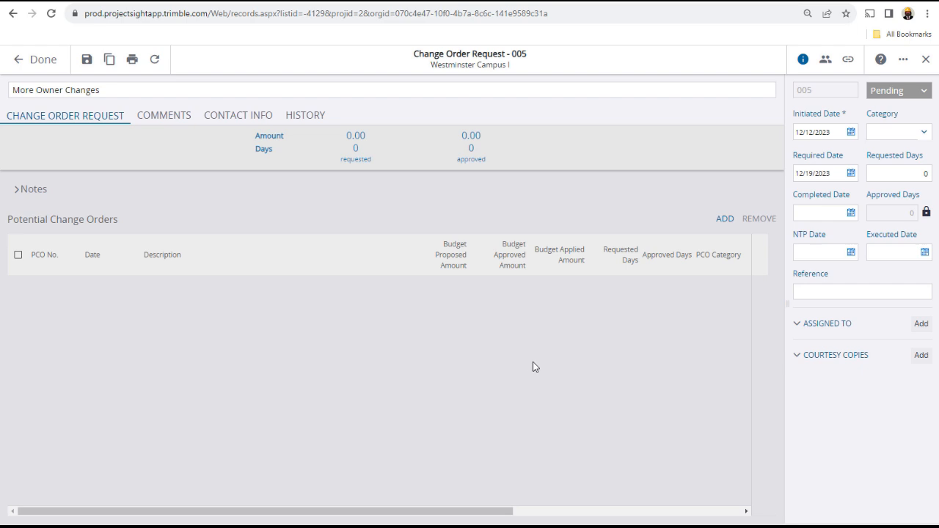
pyautogui.moveTo(536, 366)
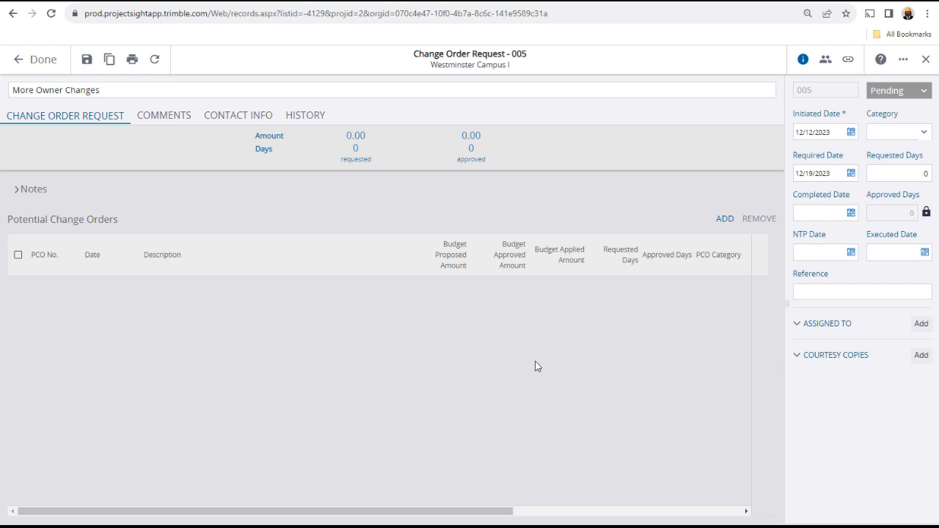
pyautogui.moveTo(927, 136)
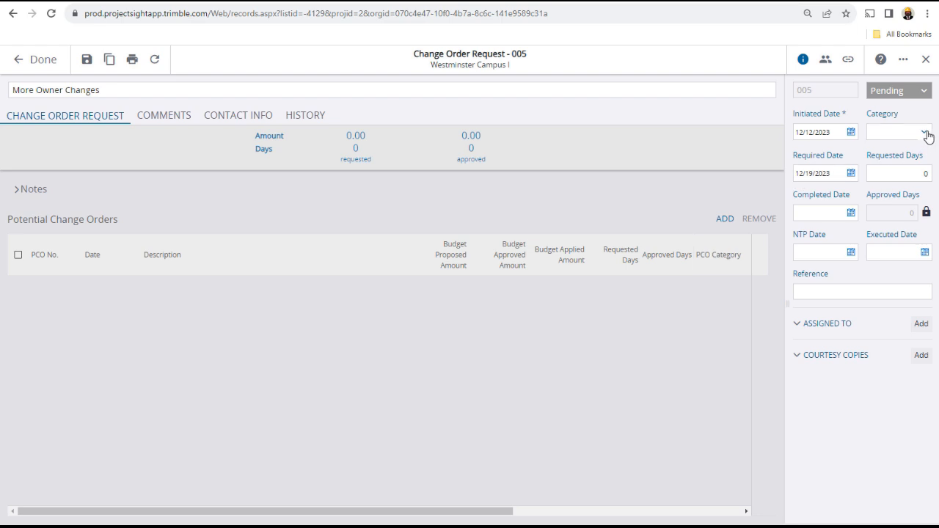
# Set request 005's category to Owner Directive and start adding potential change orders.
pyautogui.click(923, 132)
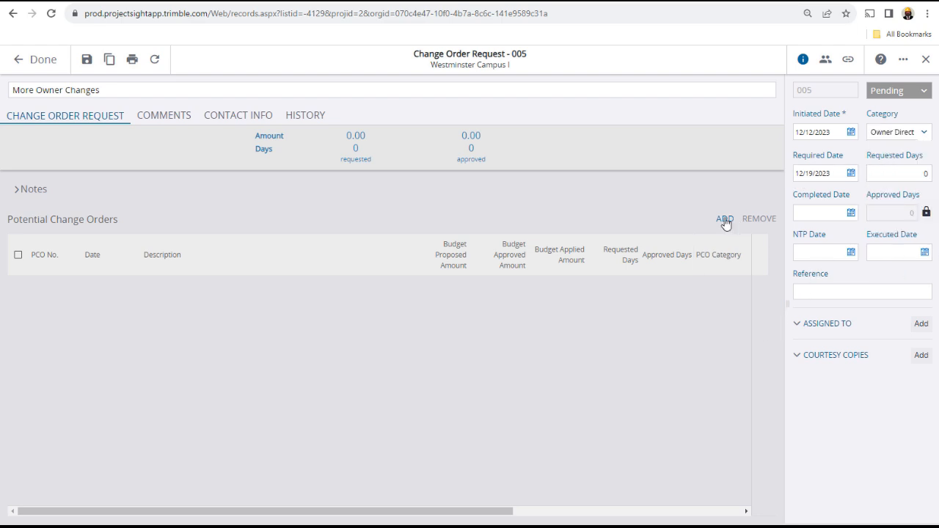
pyautogui.click(724, 219)
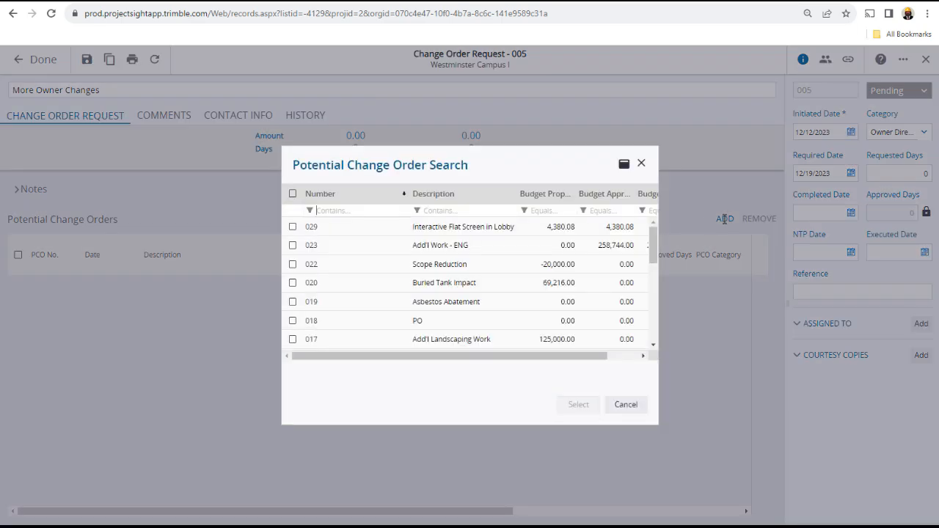
# Link PCOs 029 Interactive Flat Screen in Lobby and 009 Additional Light Switches.
pyautogui.click(293, 226)
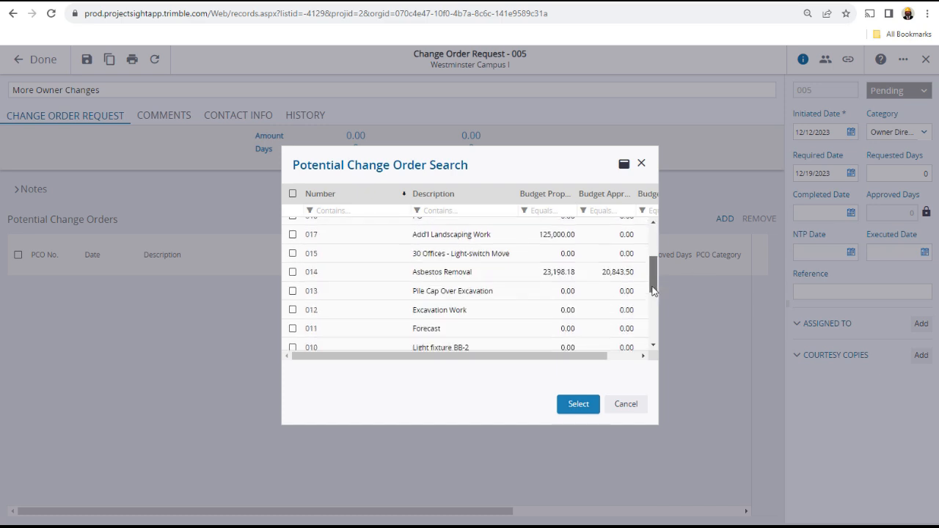
pyautogui.scroll(-3)
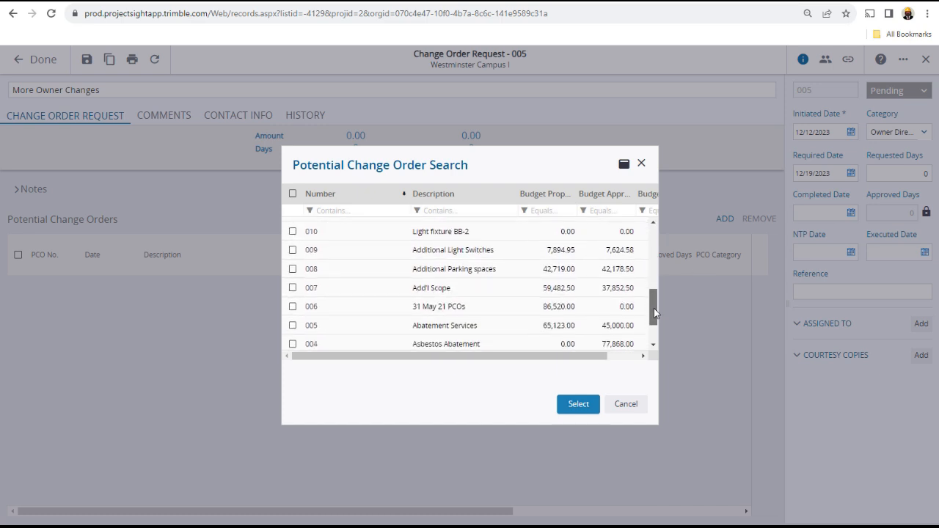
pyautogui.click(293, 250)
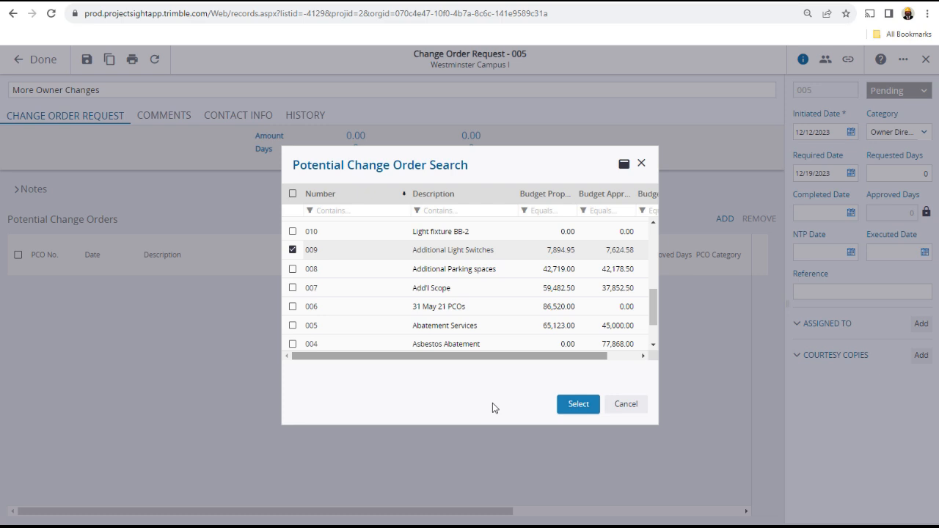
pyautogui.click(578, 403)
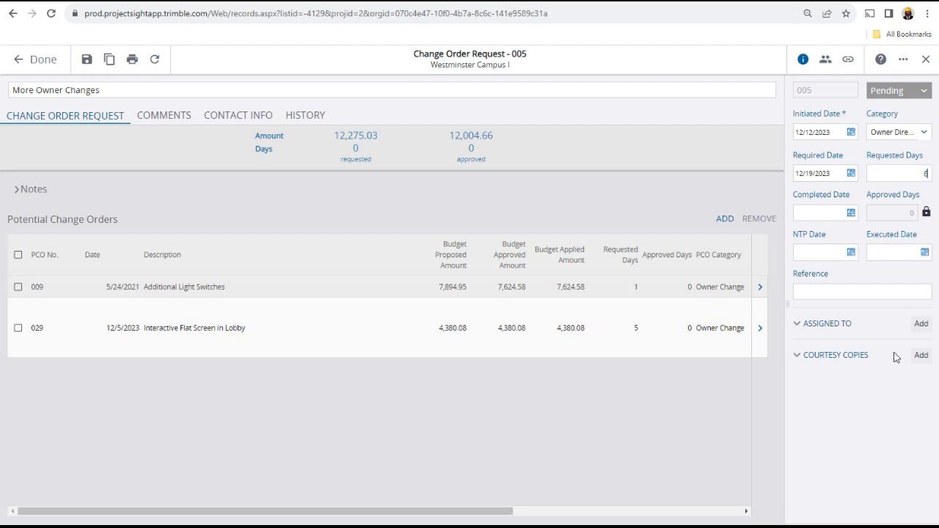
# Enter 6 requested days and the note 'Additional Owner Changes as requested.'.
pyautogui.write('6')
pyautogui.write('Additional Owner Changes as rec')
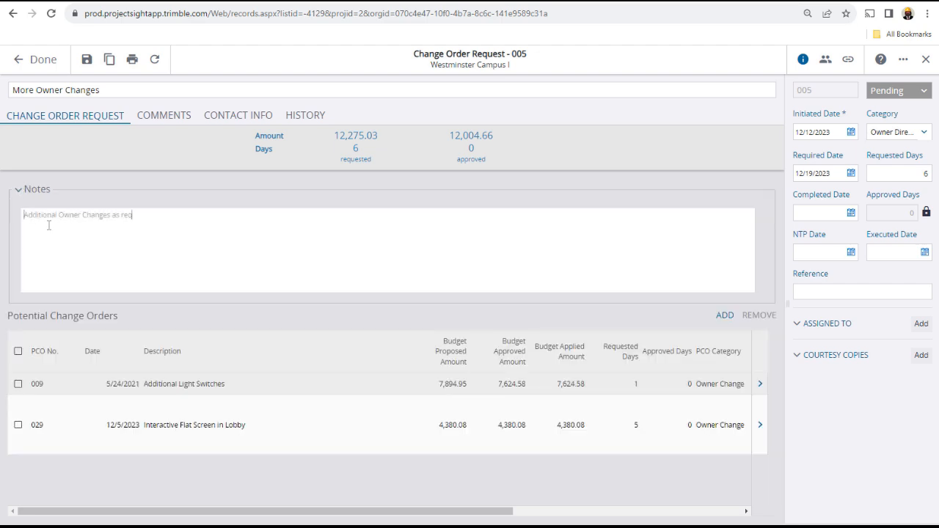
pyautogui.write('uested.')
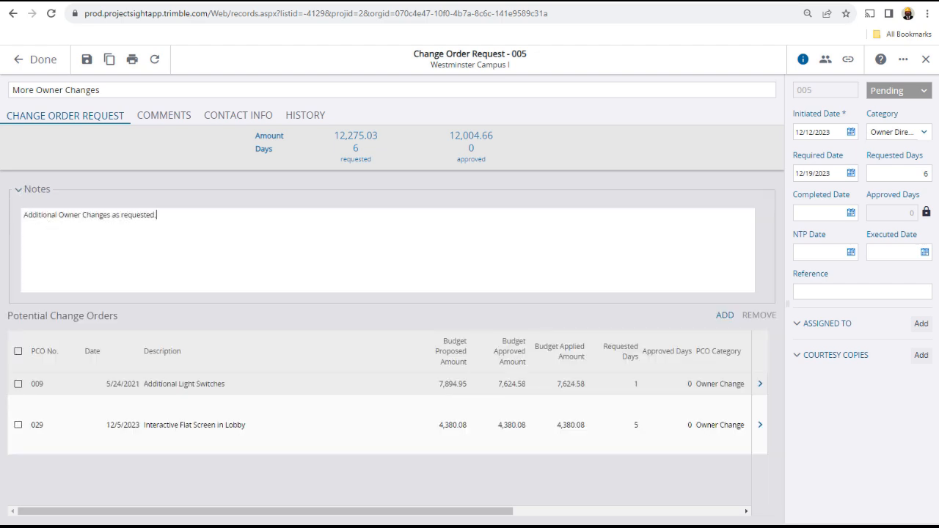
pyautogui.click(18, 189)
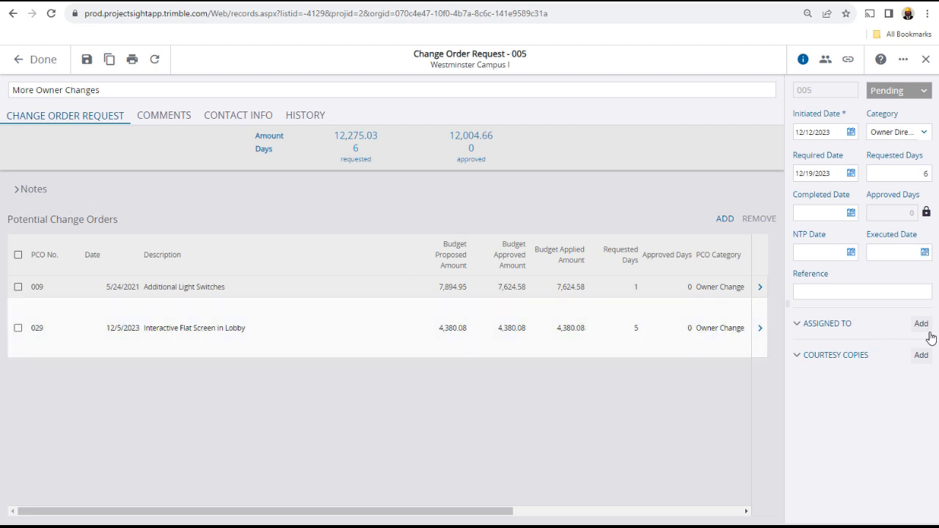
# Assign request 005 to Bobby Ewing with a due date of 12/19/2023.
pyautogui.click(922, 323)
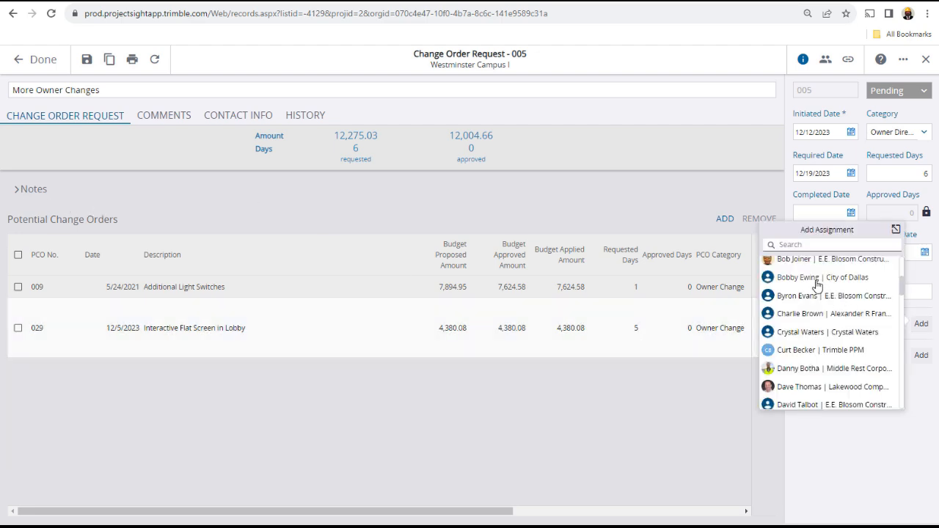
pyautogui.click(807, 278)
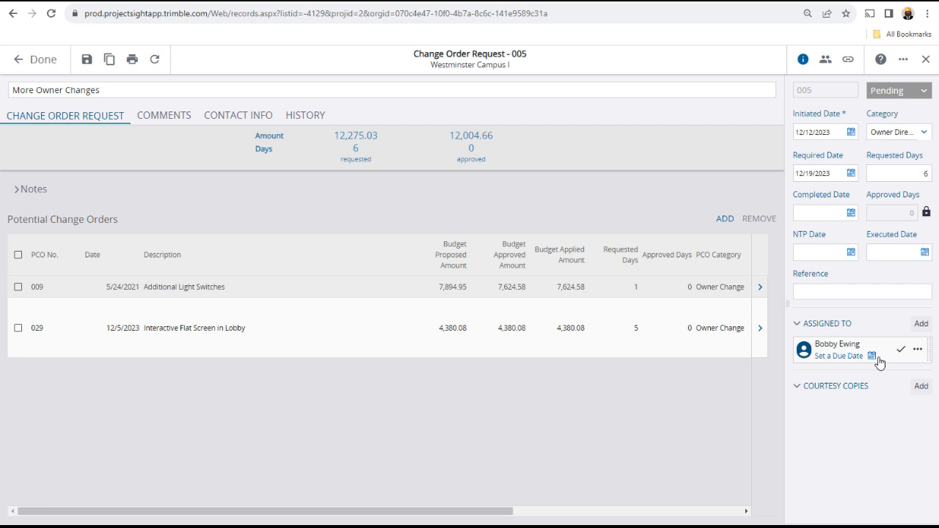
pyautogui.click(847, 355)
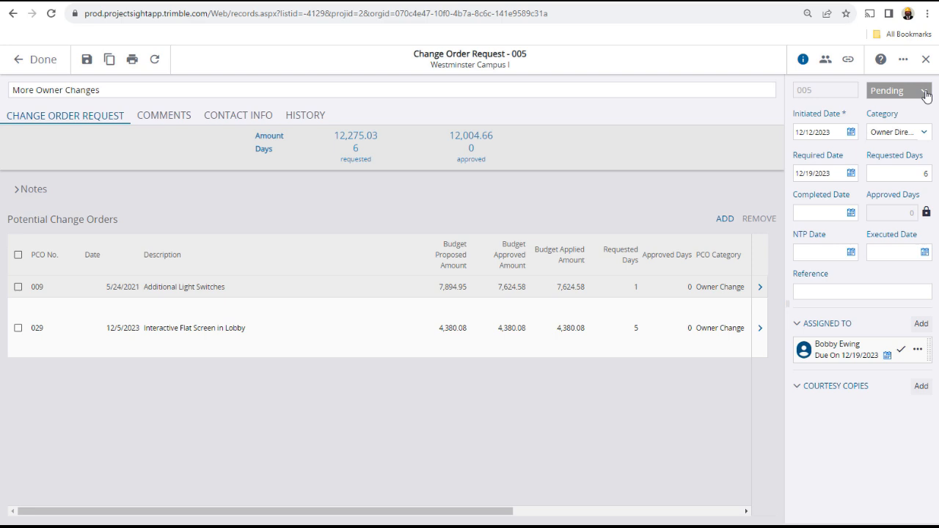
# Mark request 005 Ready For Review and return to the five-request list.
pyautogui.click(896, 90)
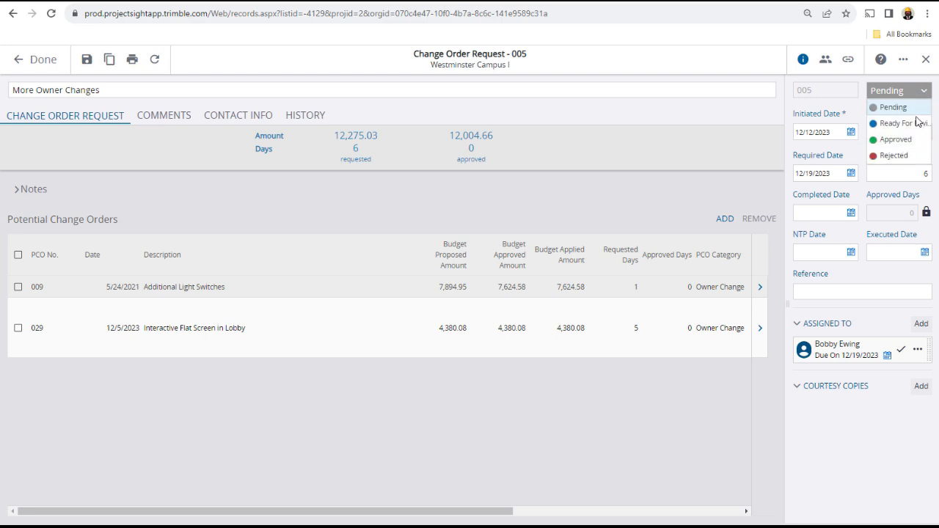
pyautogui.click(898, 123)
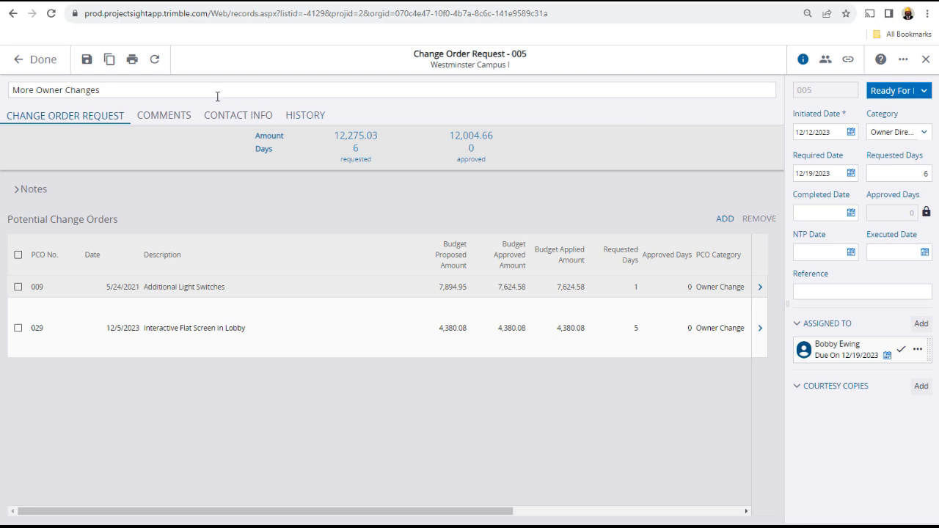
pyautogui.click(86, 60)
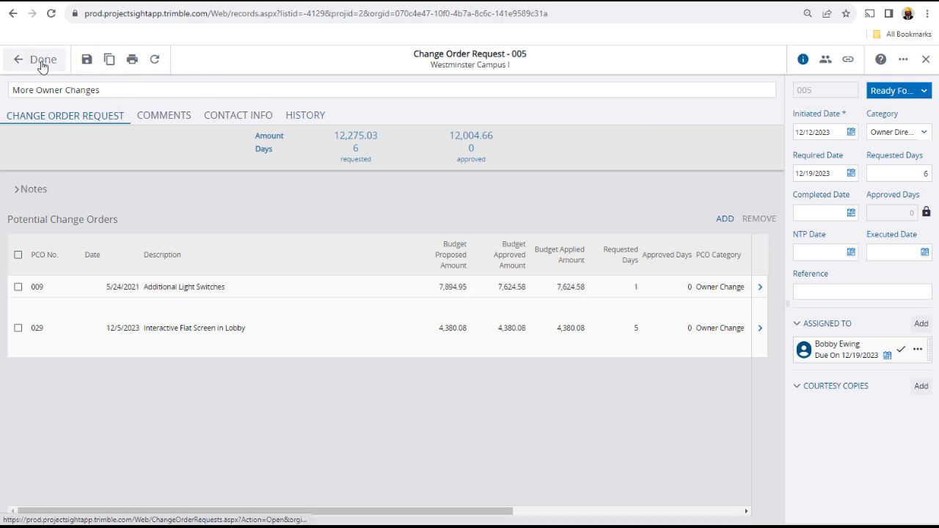
pyautogui.click(42, 59)
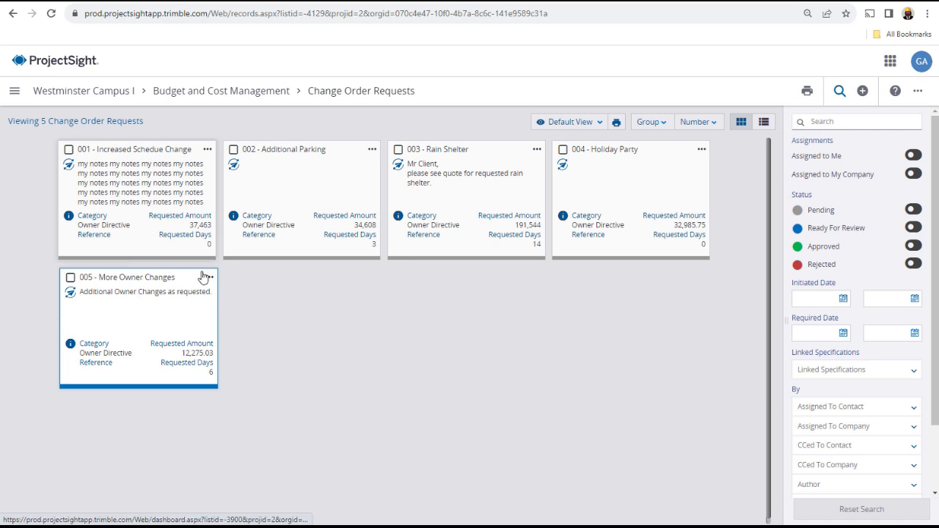